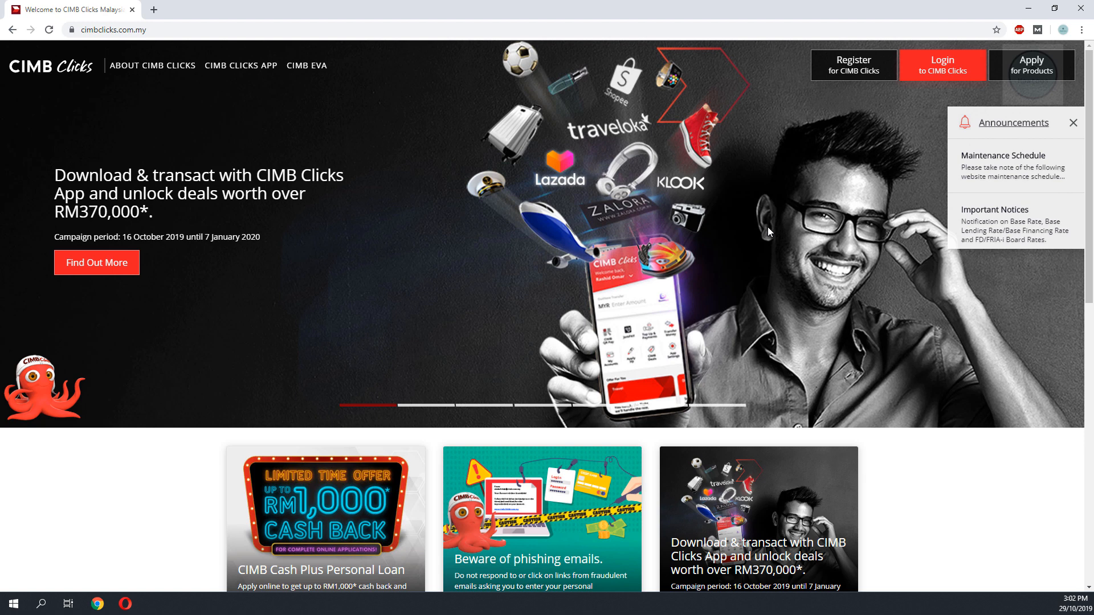
pyautogui.moveTo(687, 260)
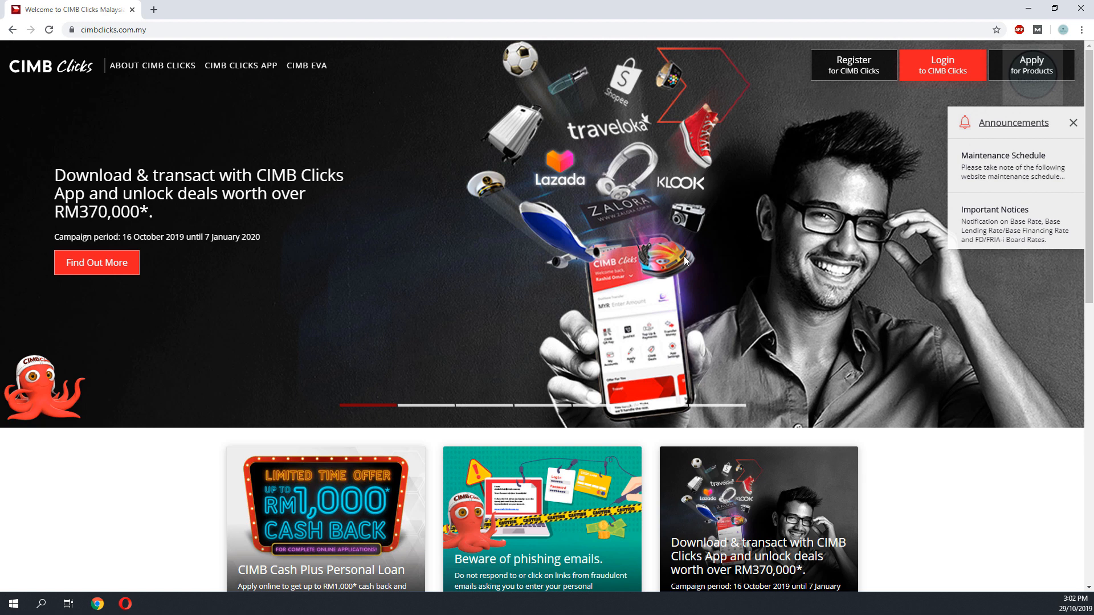
pyautogui.moveTo(799, 239)
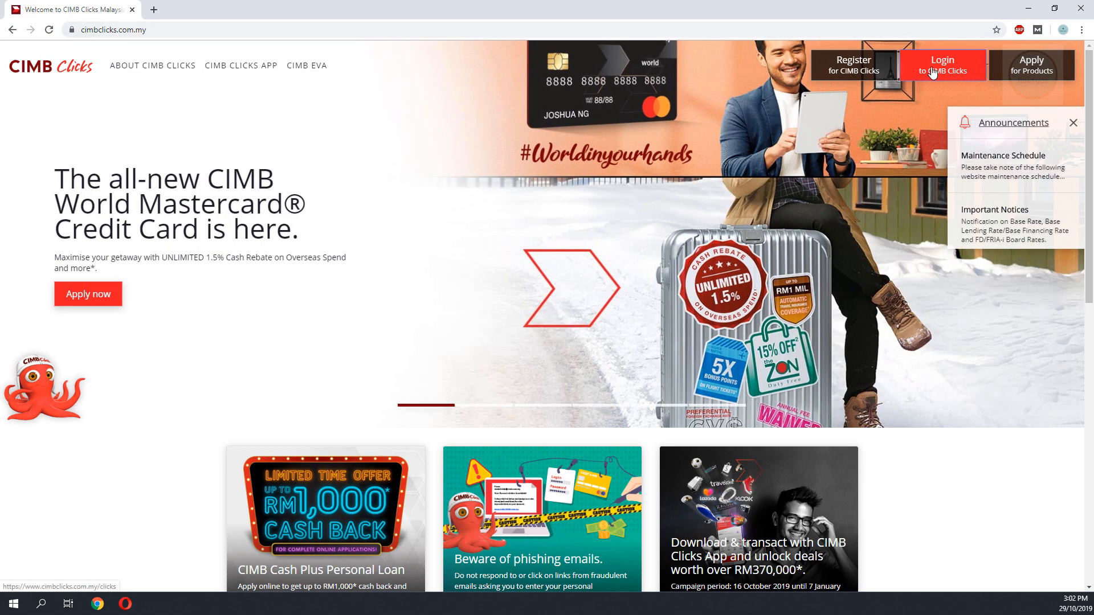
# Log in to CIMB Clicks and view My Accounts overview of deposit accounts.
pyautogui.click(942, 65)
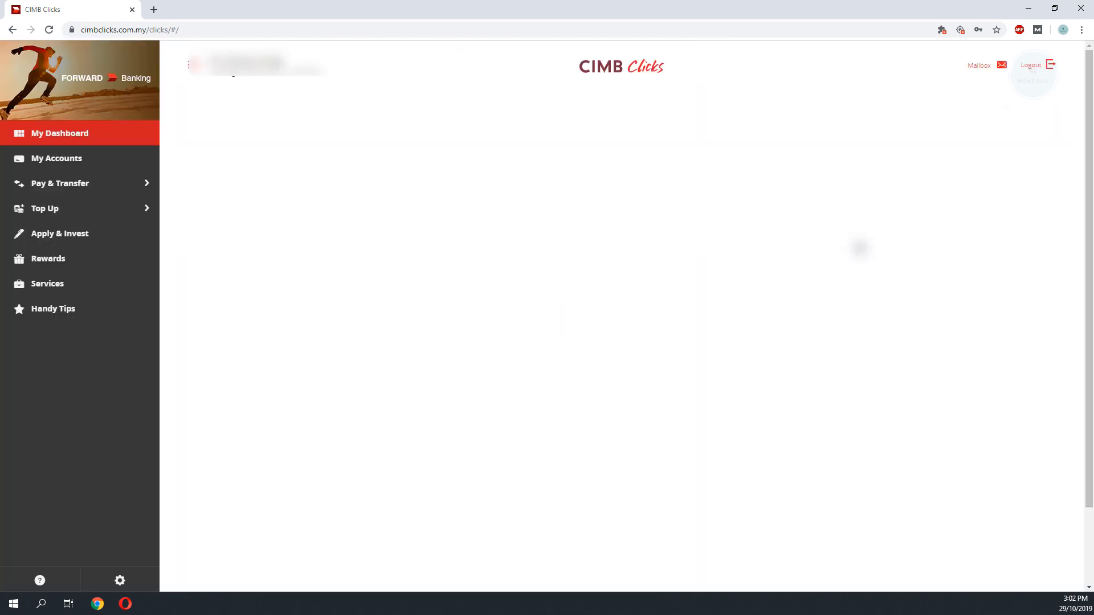
pyautogui.click(56, 159)
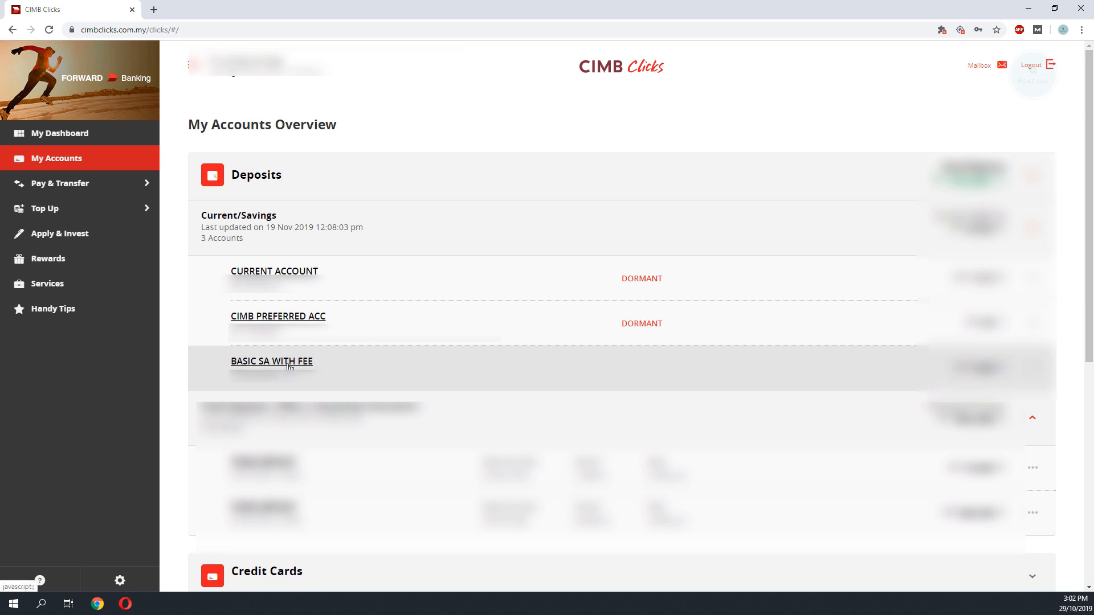
pyautogui.moveTo(215, 361)
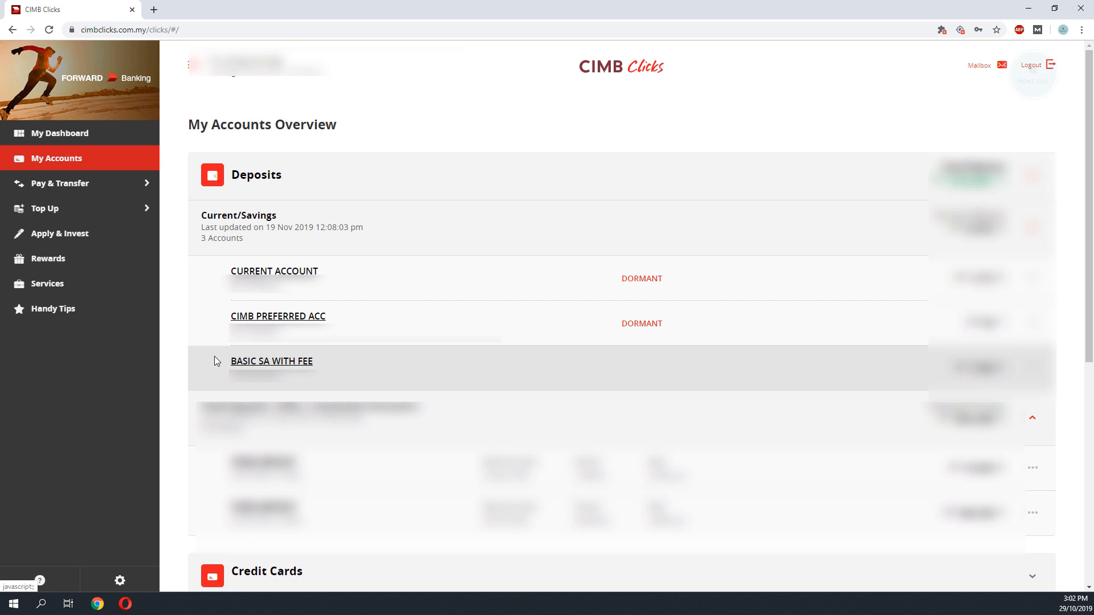
# Open the BASIC SA WITH FEE account and scroll through its Transaction History.
pyautogui.click(271, 361)
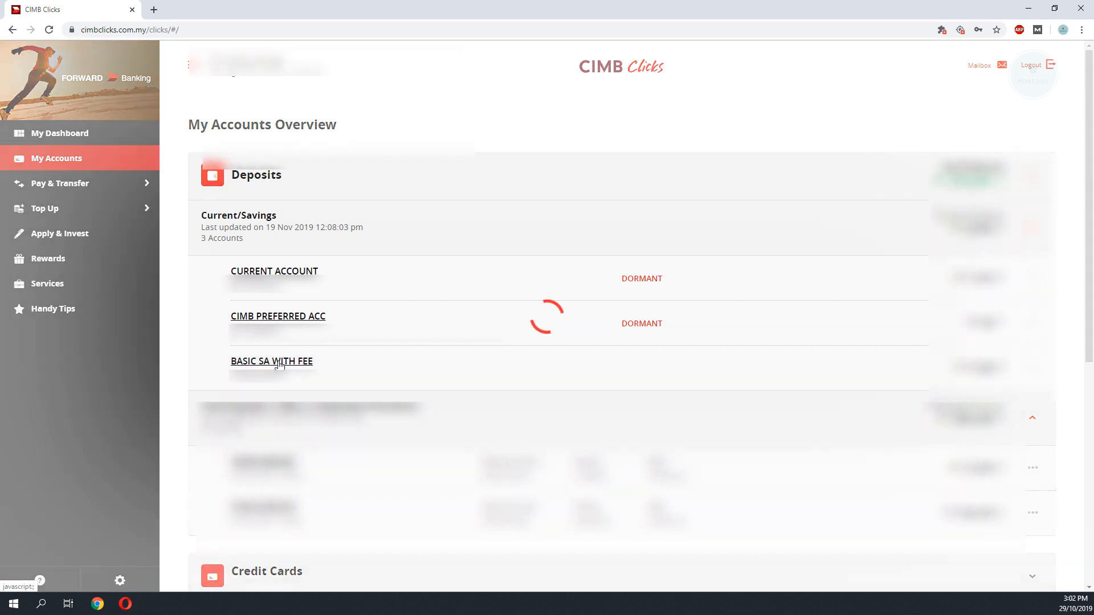
pyautogui.click(271, 361)
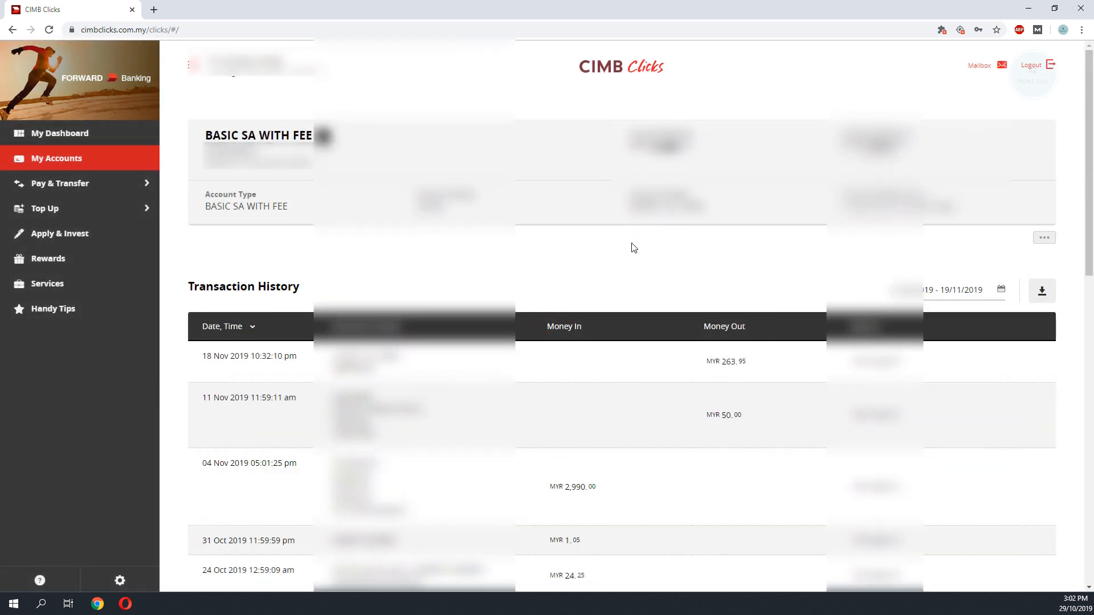
pyautogui.scroll(-3)
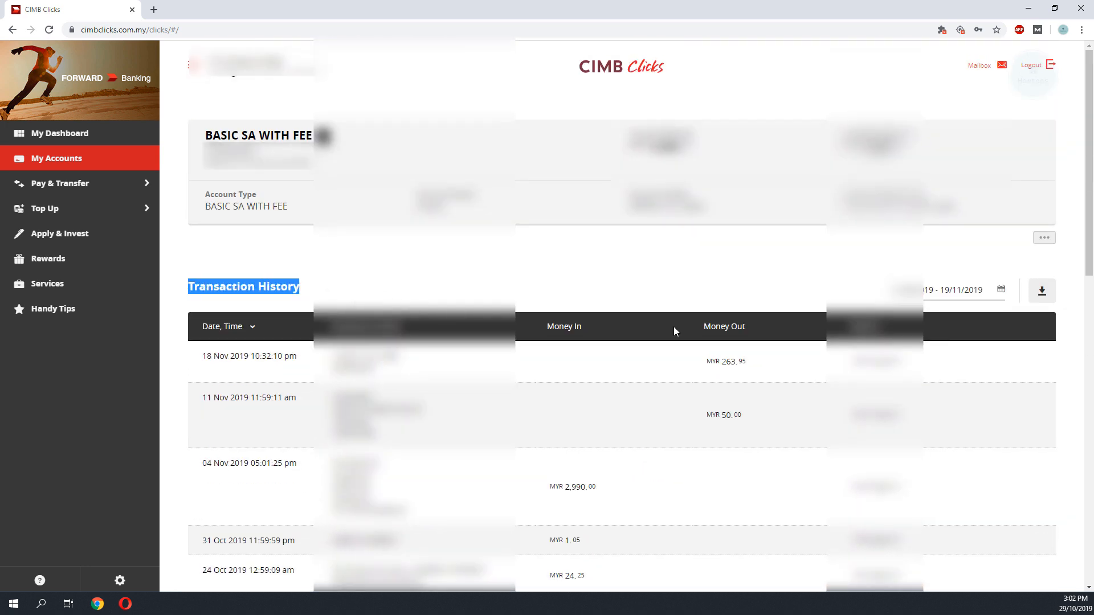
pyautogui.scroll(-3)
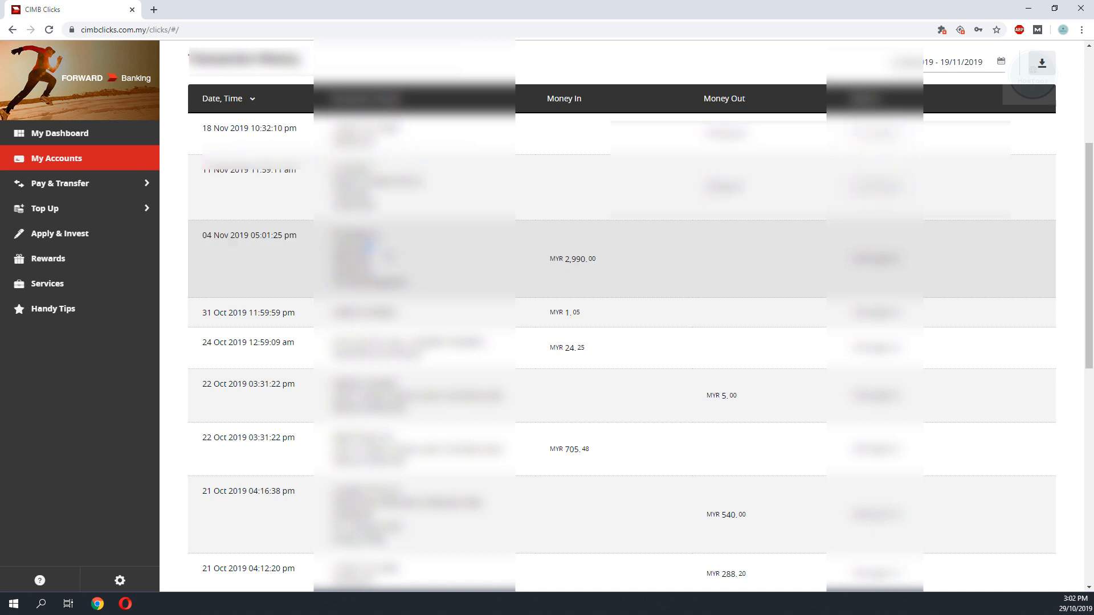
pyautogui.scroll(-3)
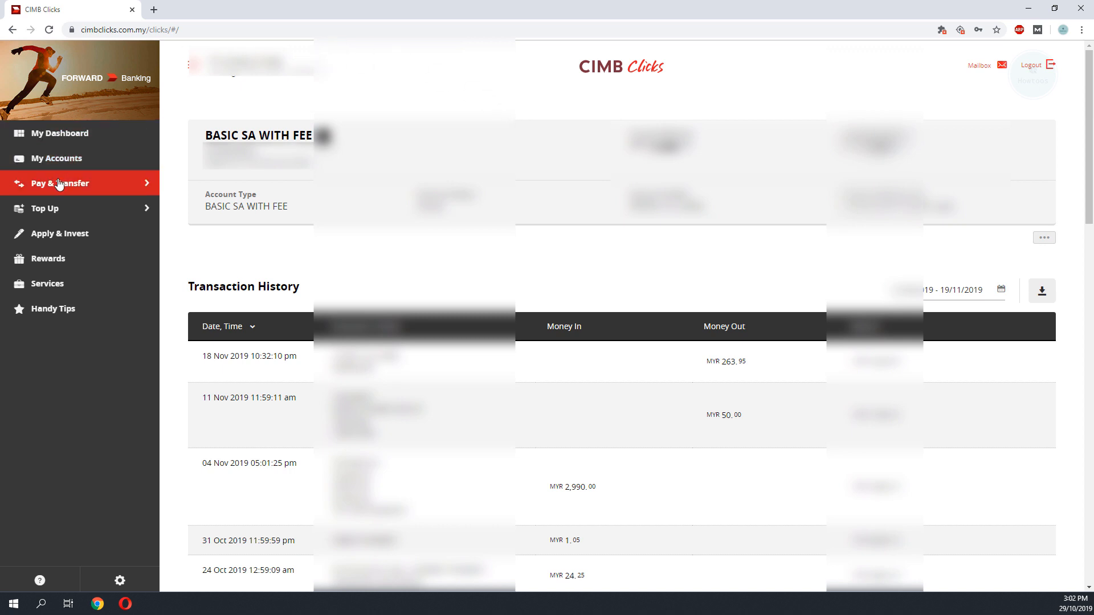
# Show Pay & Transfer Transaction History, dismissing the server connection alert.
pyautogui.click(50, 183)
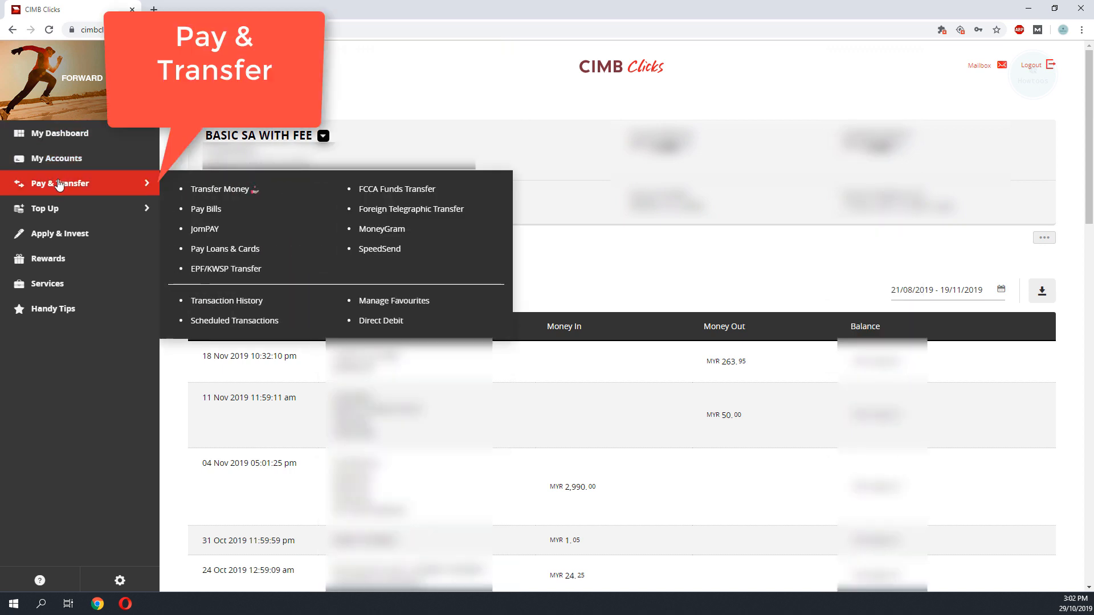
pyautogui.moveTo(246, 298)
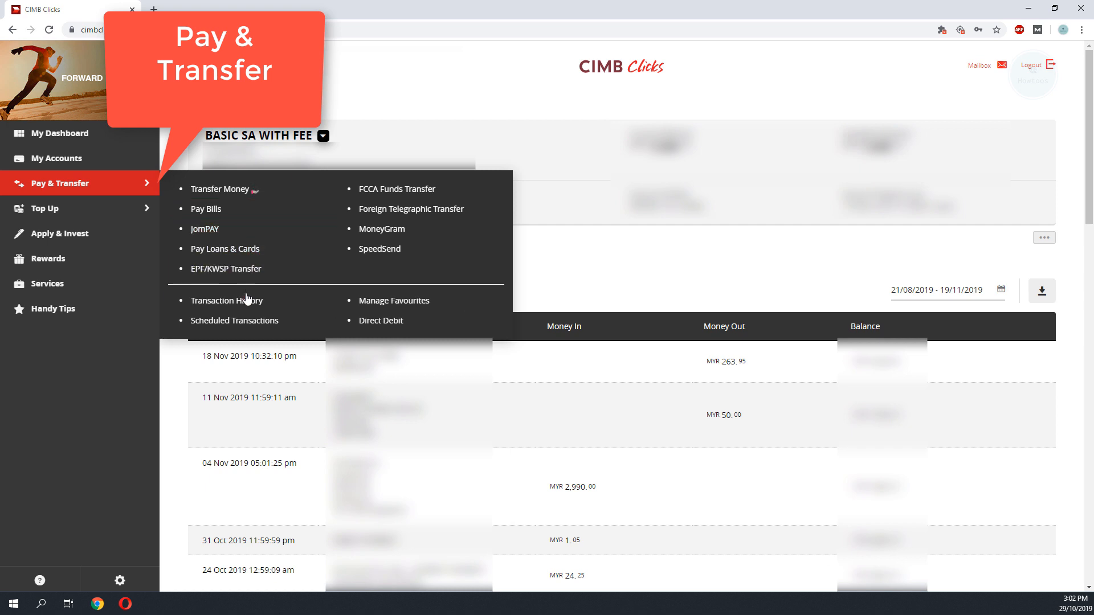
pyautogui.click(226, 301)
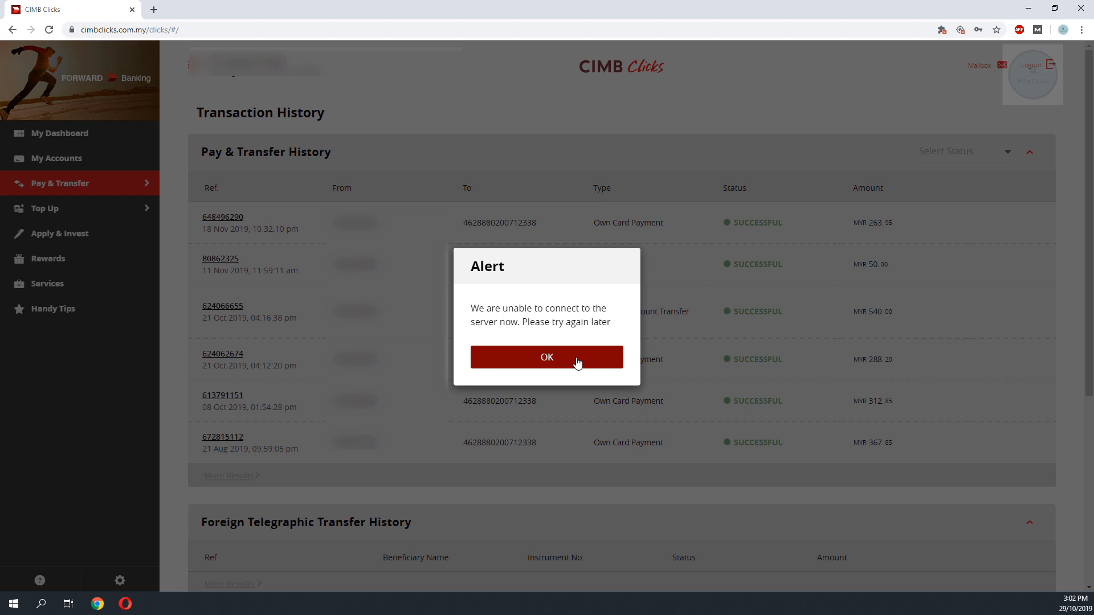
pyautogui.click(547, 357)
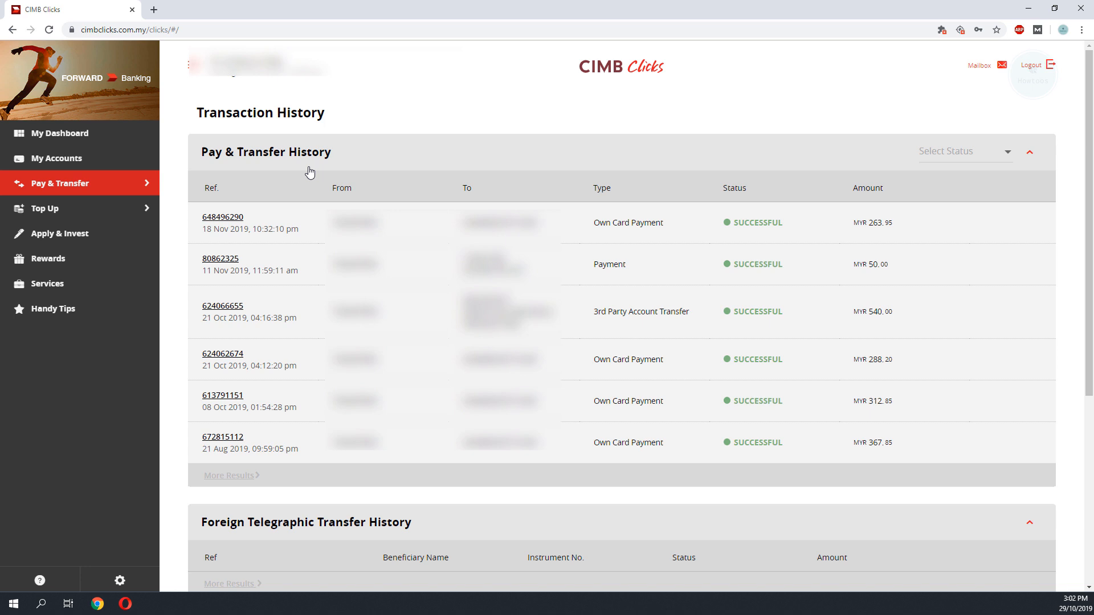
pyautogui.moveTo(865, 299)
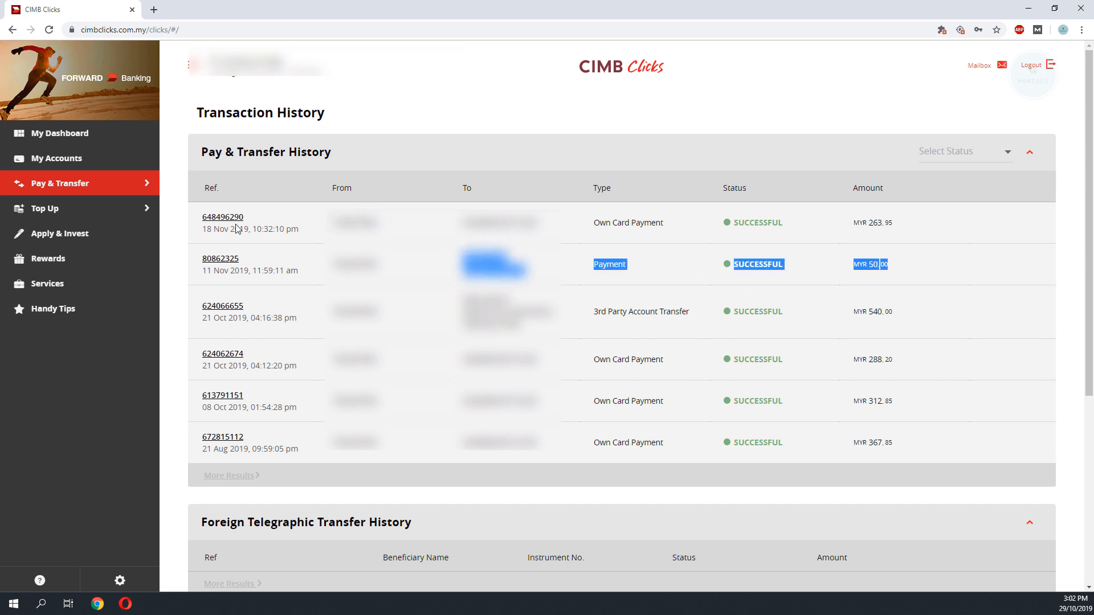
pyautogui.click(221, 259)
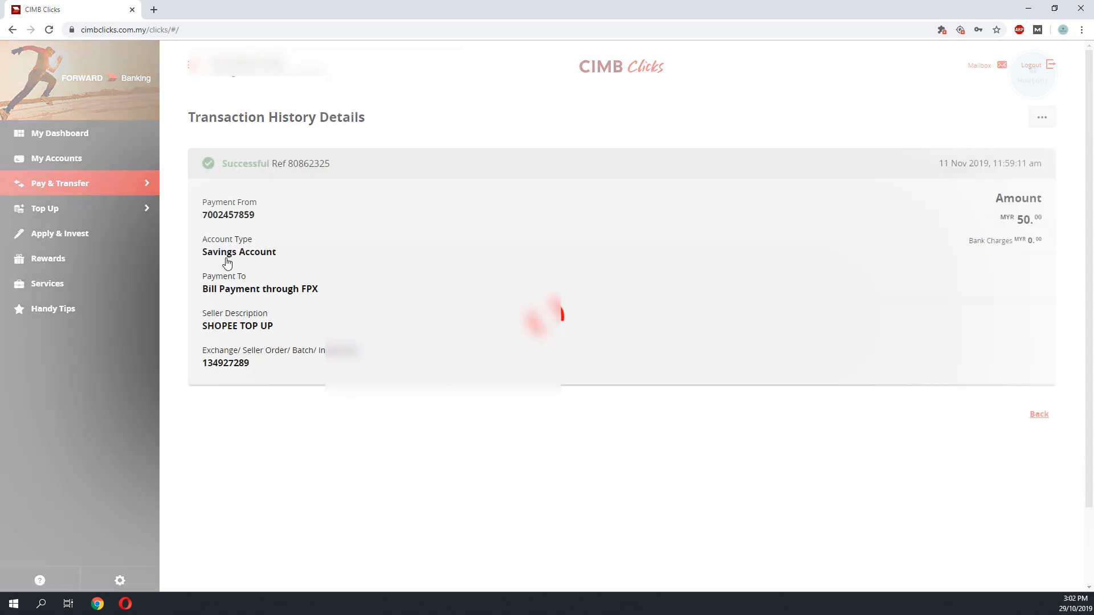
pyautogui.moveTo(239, 164); pyautogui.dragTo(516, 308)
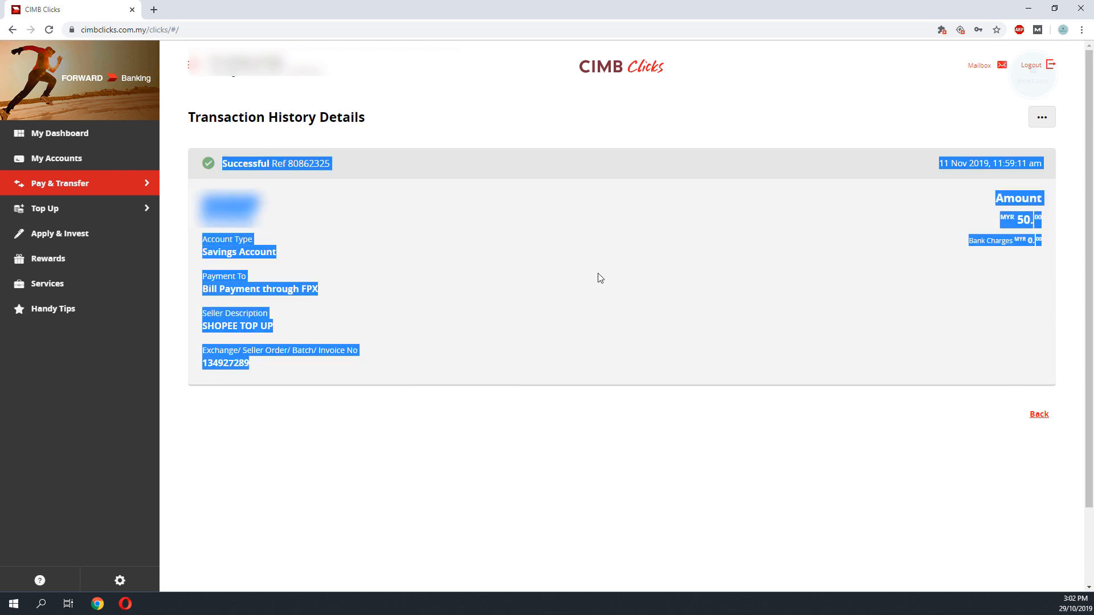
pyautogui.moveTo(307, 243)
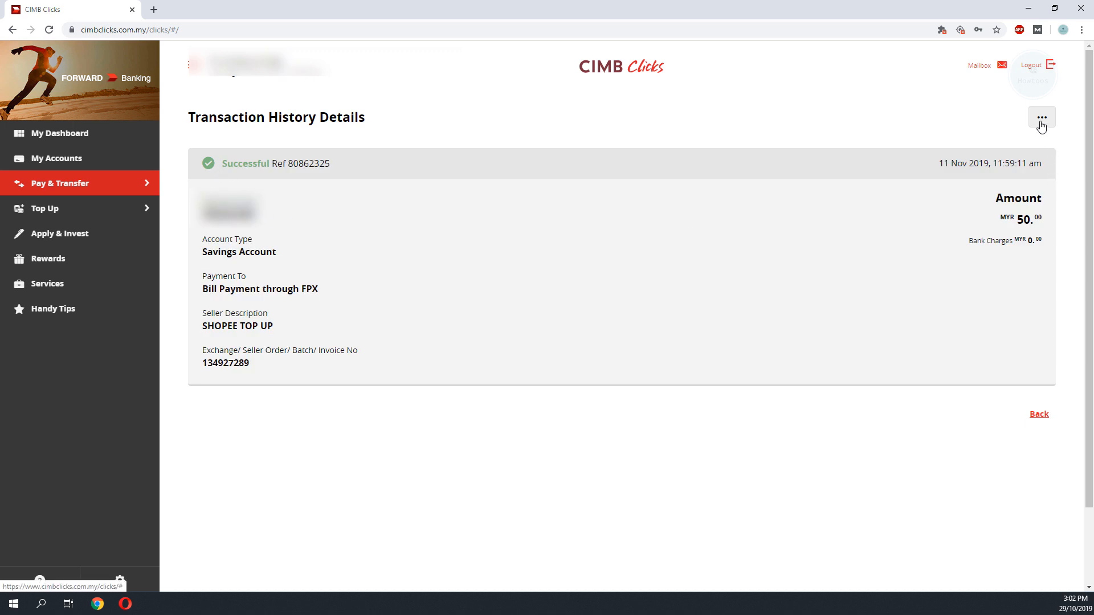
pyautogui.moveTo(1042, 125)
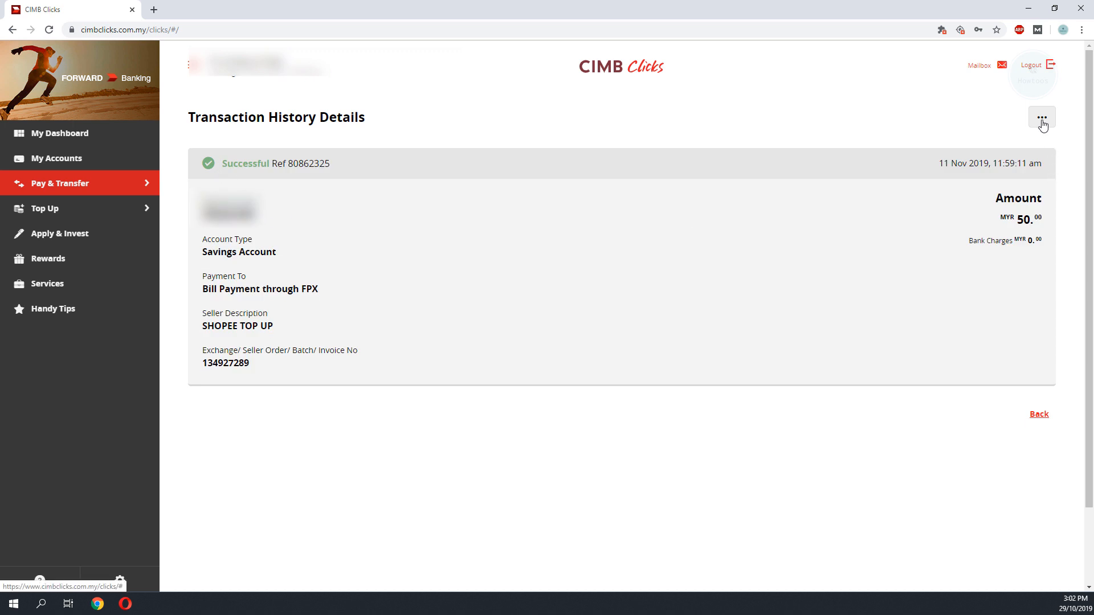
# Export the Shopee top-up receipt as CIMBClicks.pdf and view it in Chrome.
pyautogui.click(1042, 117)
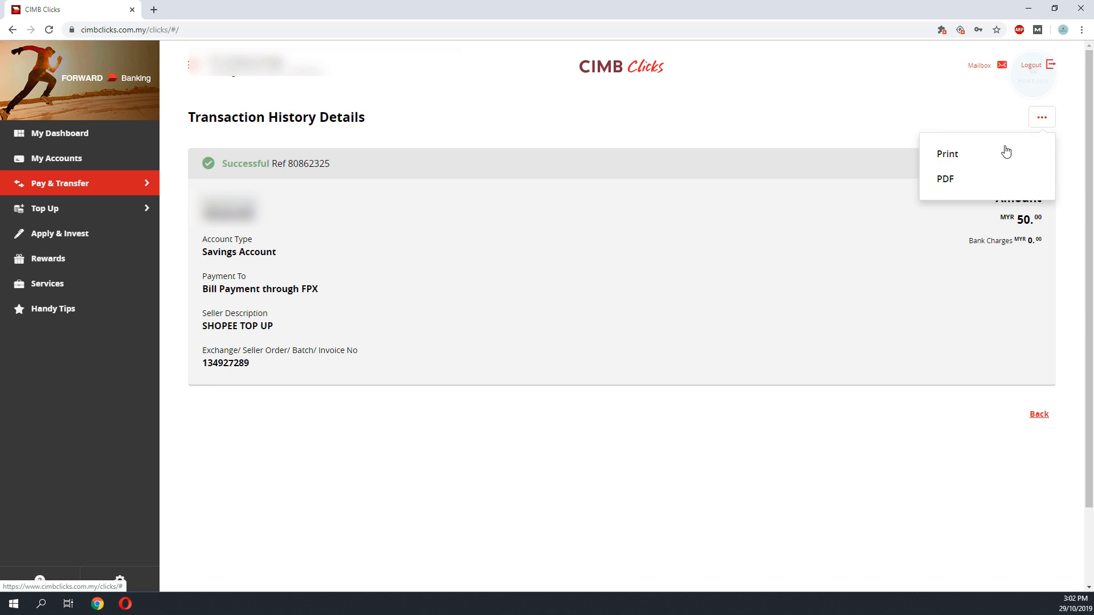
pyautogui.click(945, 179)
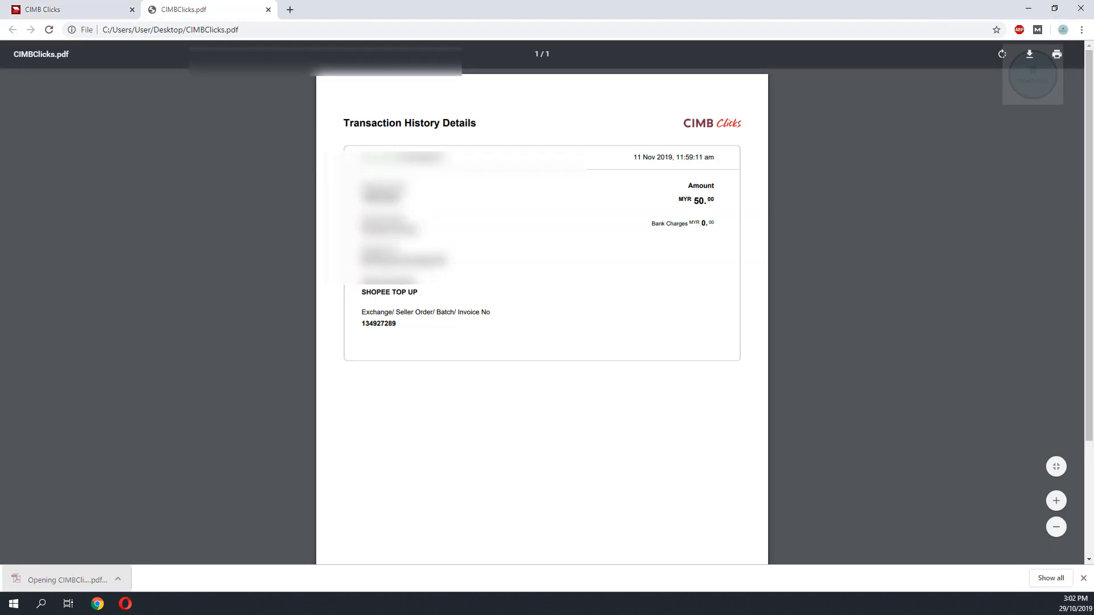
pyautogui.moveTo(885, 358)
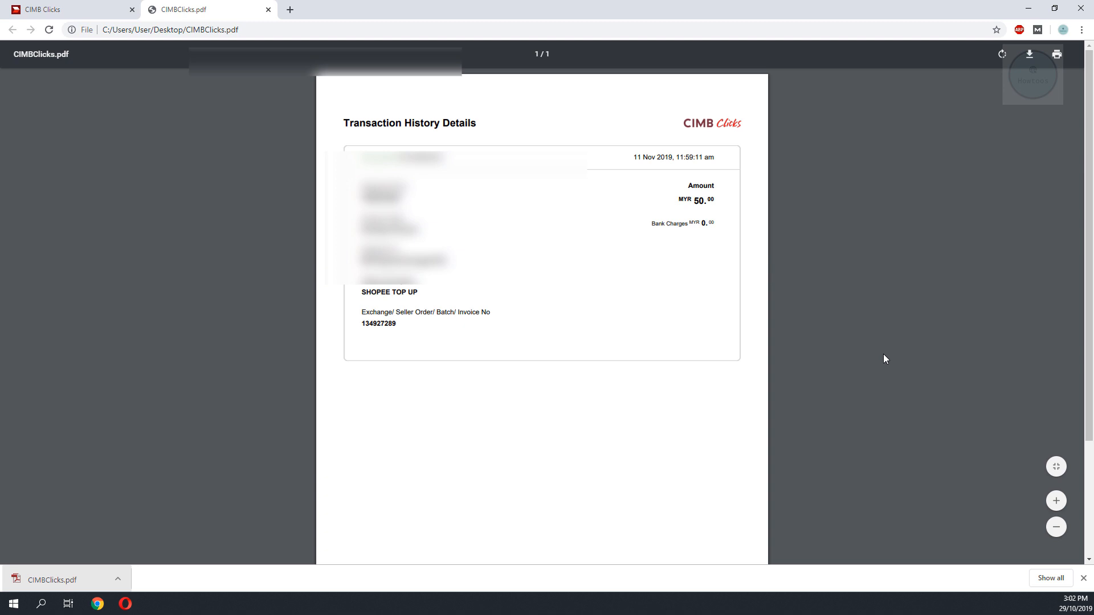